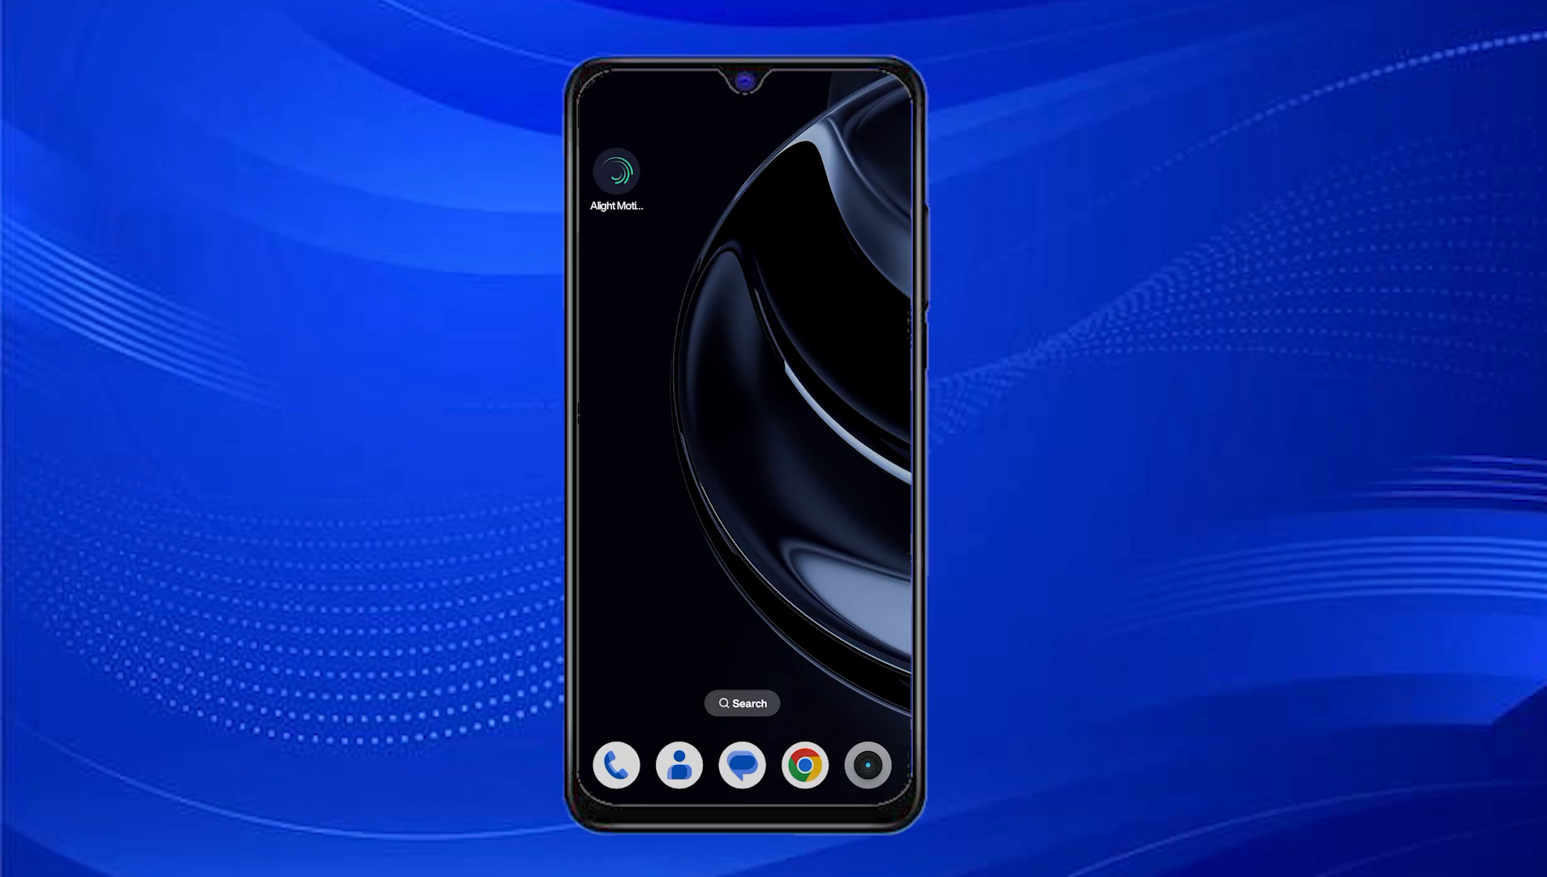
# Launch Alight Motion onto the project containing the sunset phone video clip.
pyautogui.click(615, 170)
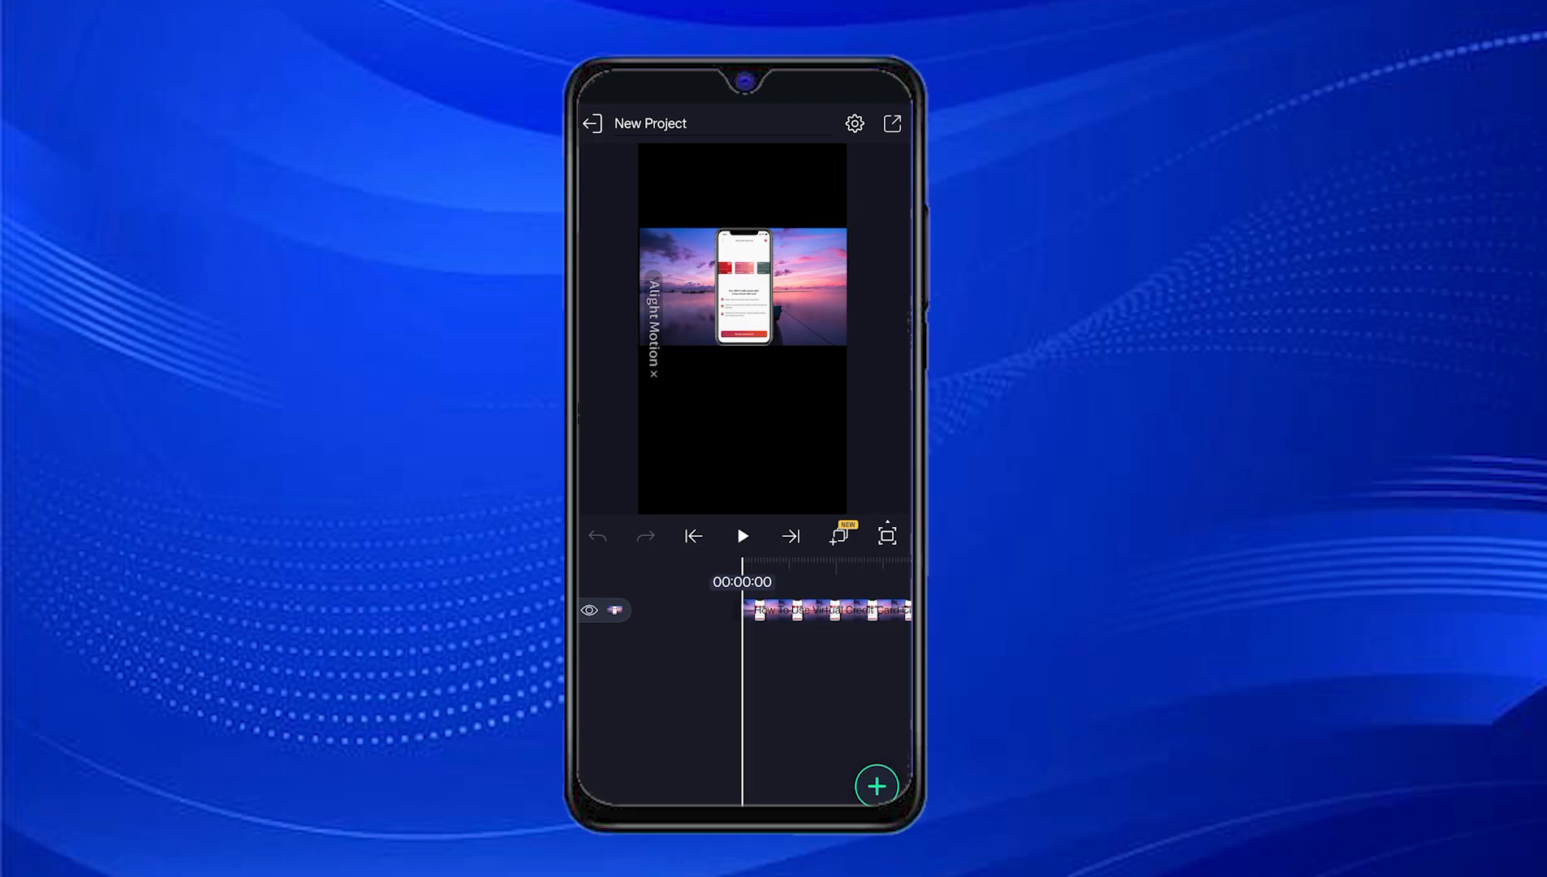
# Select the video clip on the timeline and show its empty effects list.
pyautogui.click(829, 609)
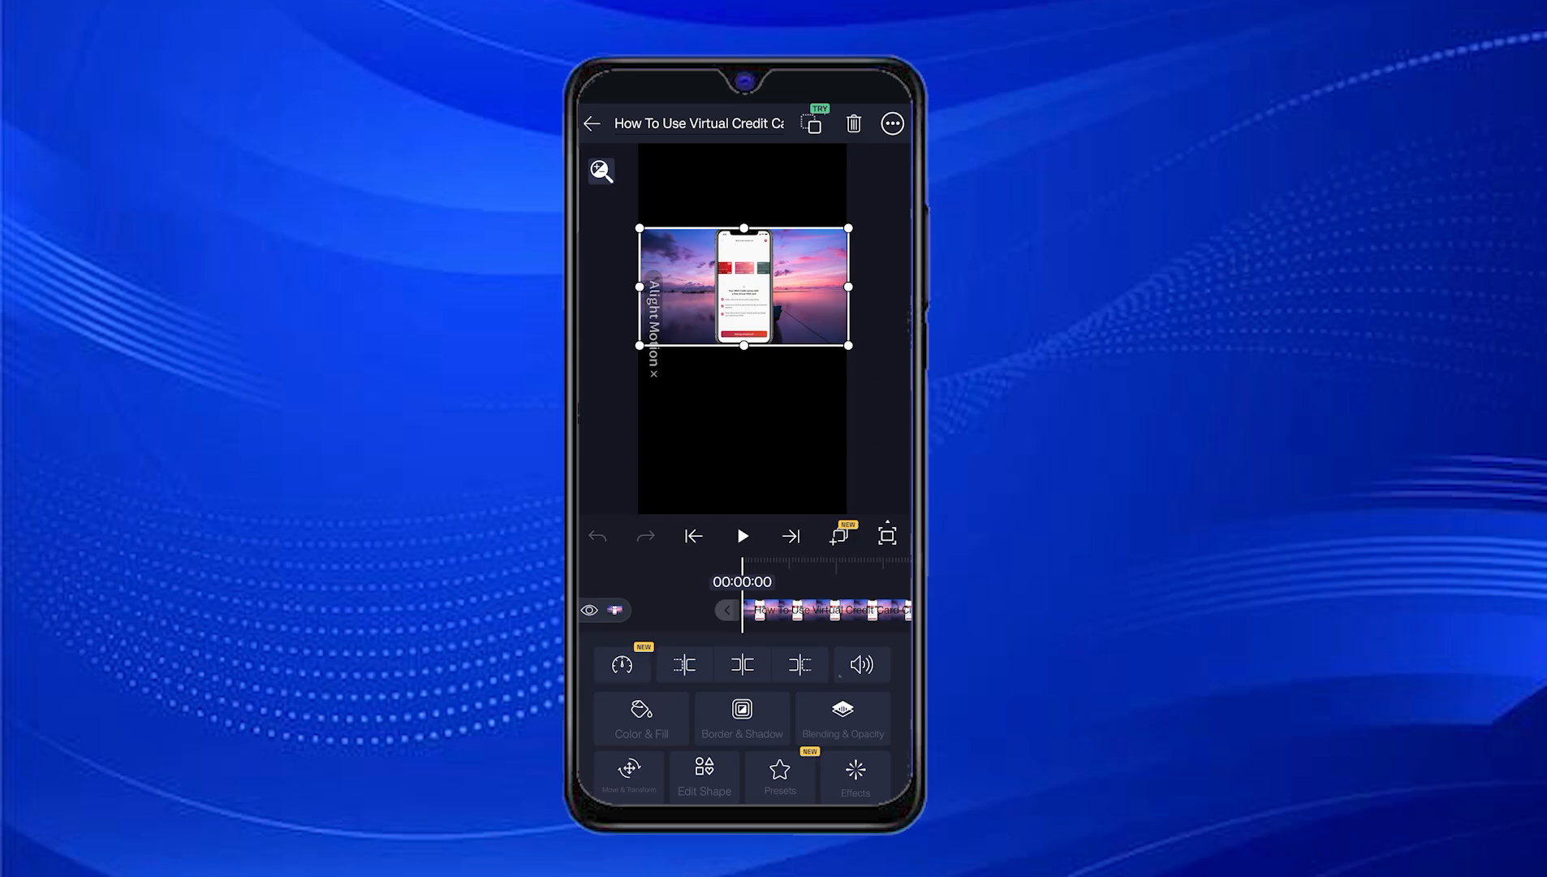
pyautogui.click(854, 775)
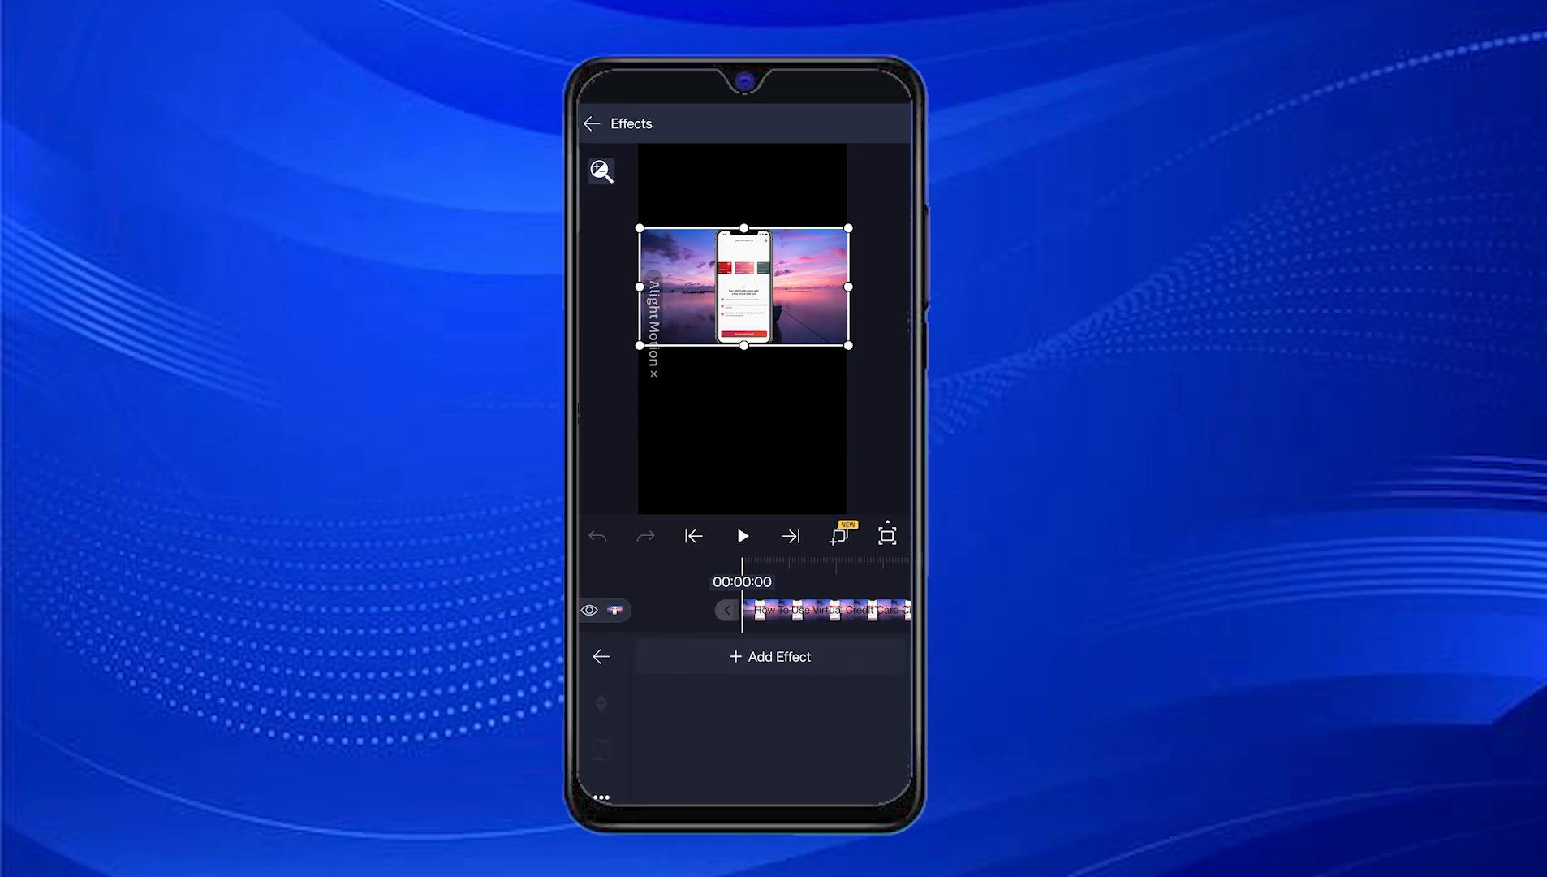
# Add a Chroma Key effect from the Matte/Mask/Key category to the clip.
pyautogui.click(768, 656)
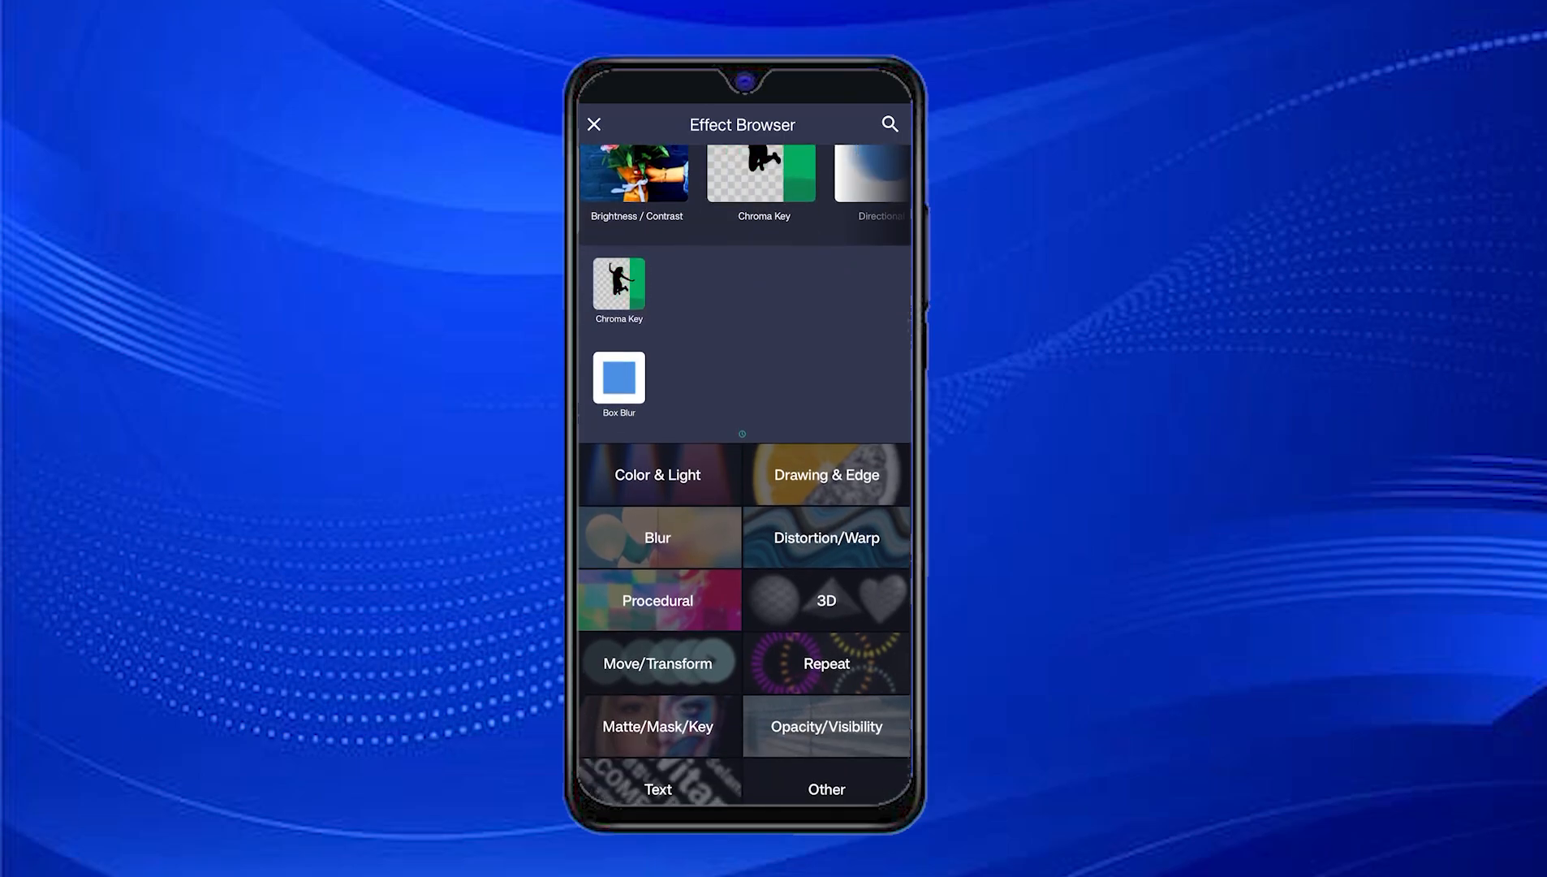
pyautogui.click(656, 725)
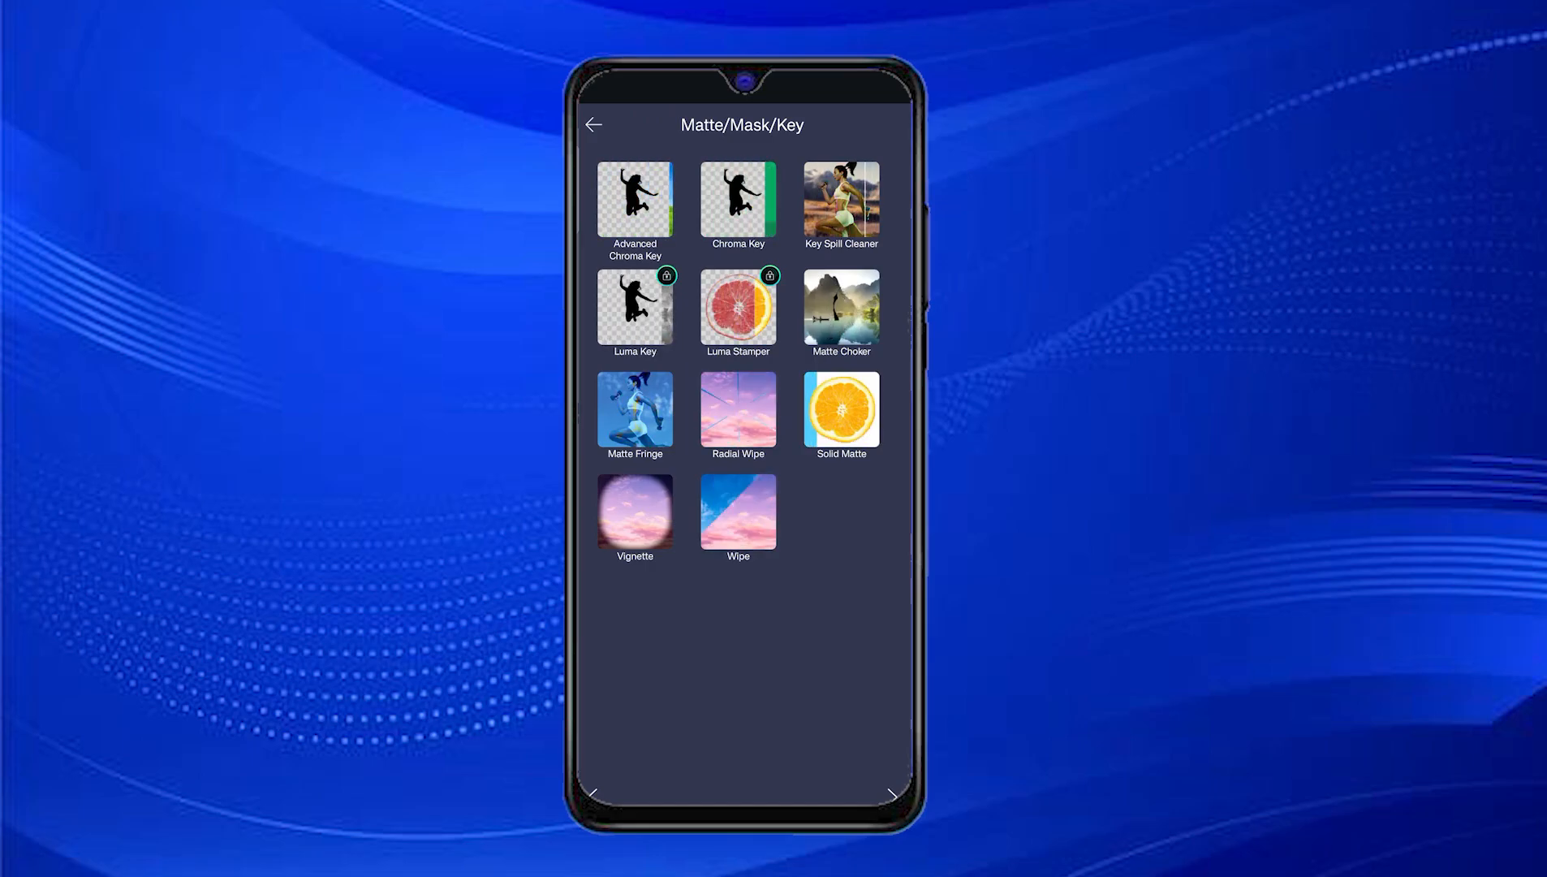
pyautogui.click(737, 203)
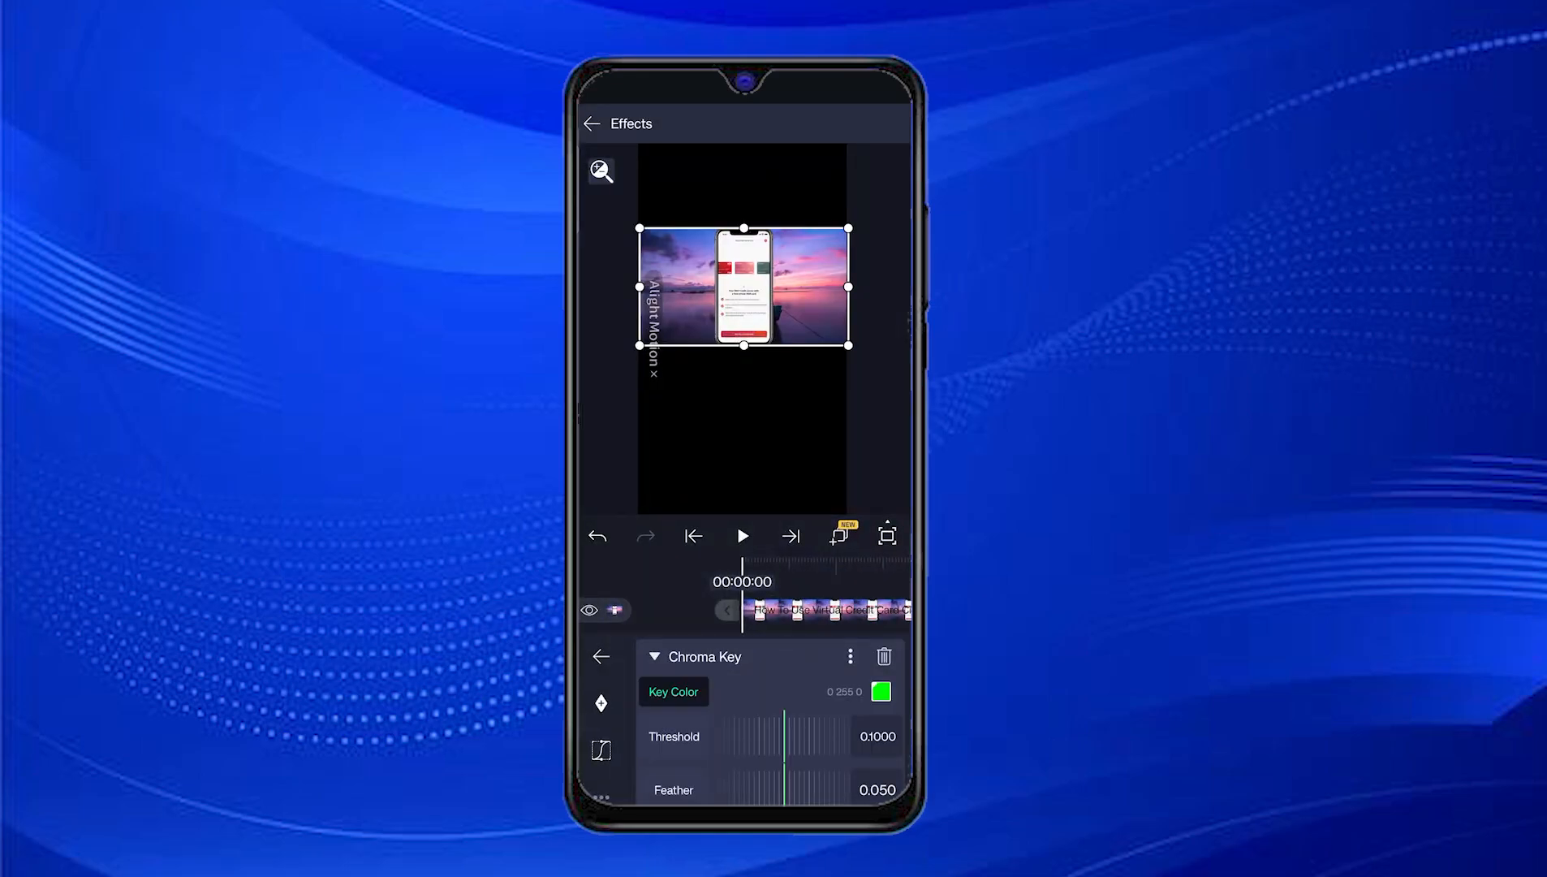
# Set the Chroma Key key color to black (#000000), replacing green (#00FF00).
pyautogui.click(880, 692)
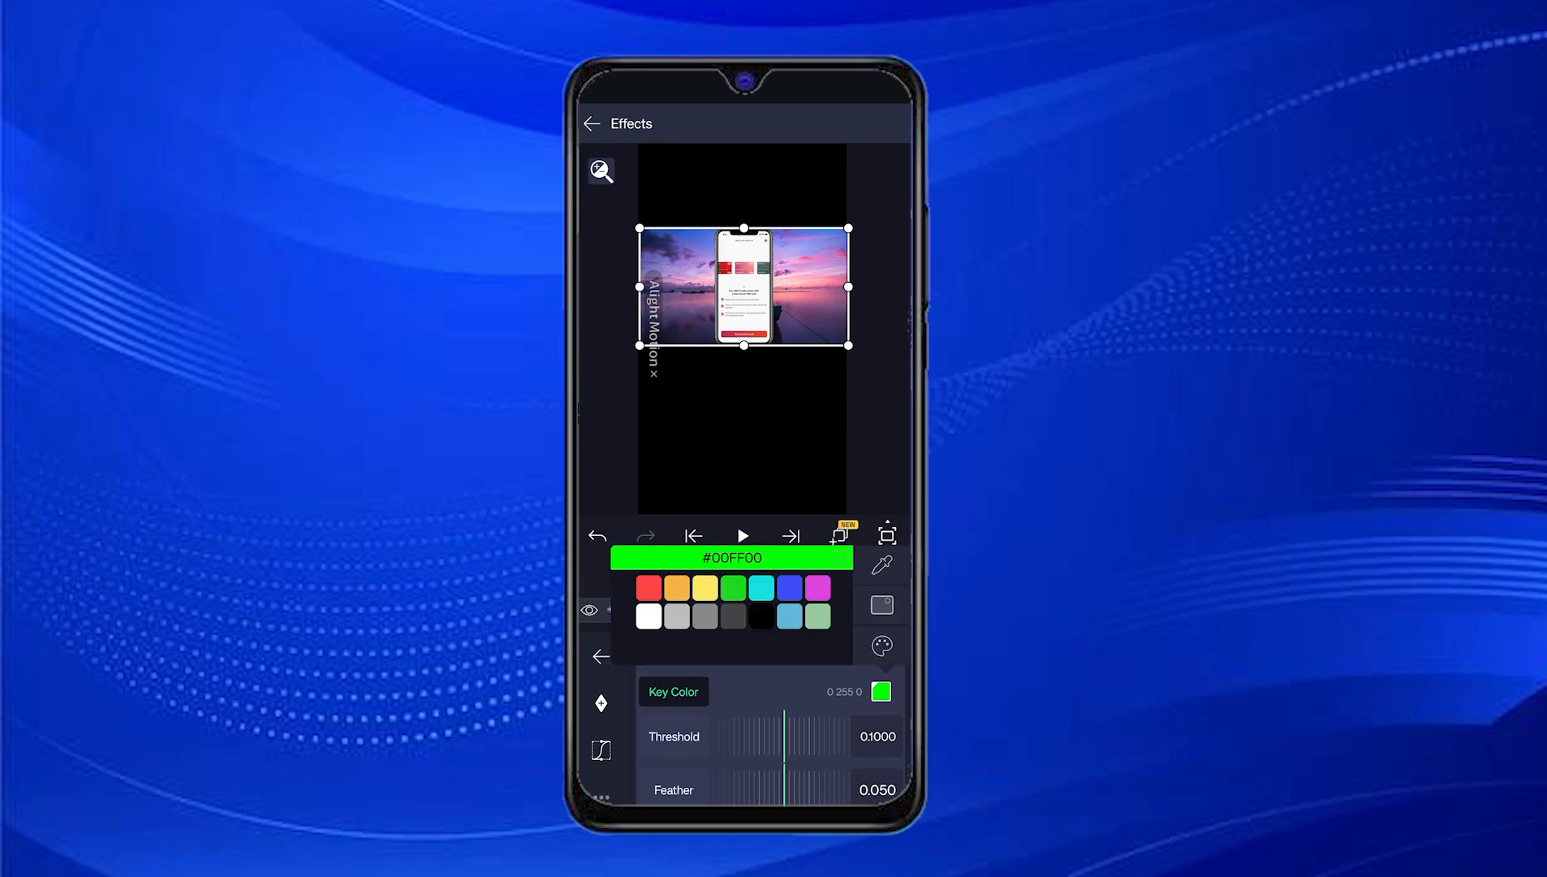
pyautogui.click(758, 615)
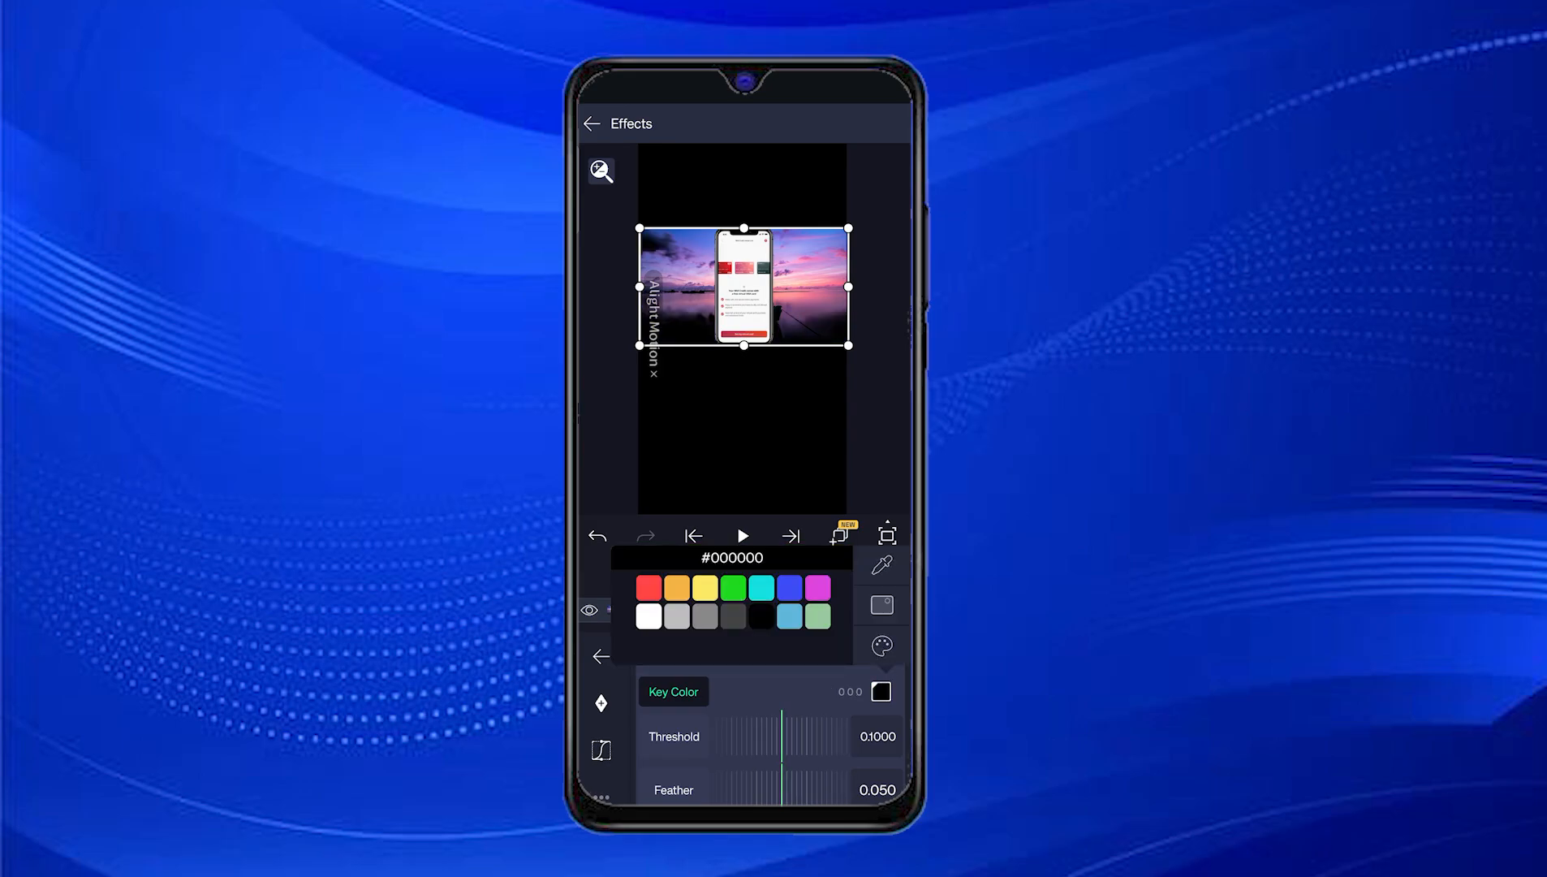